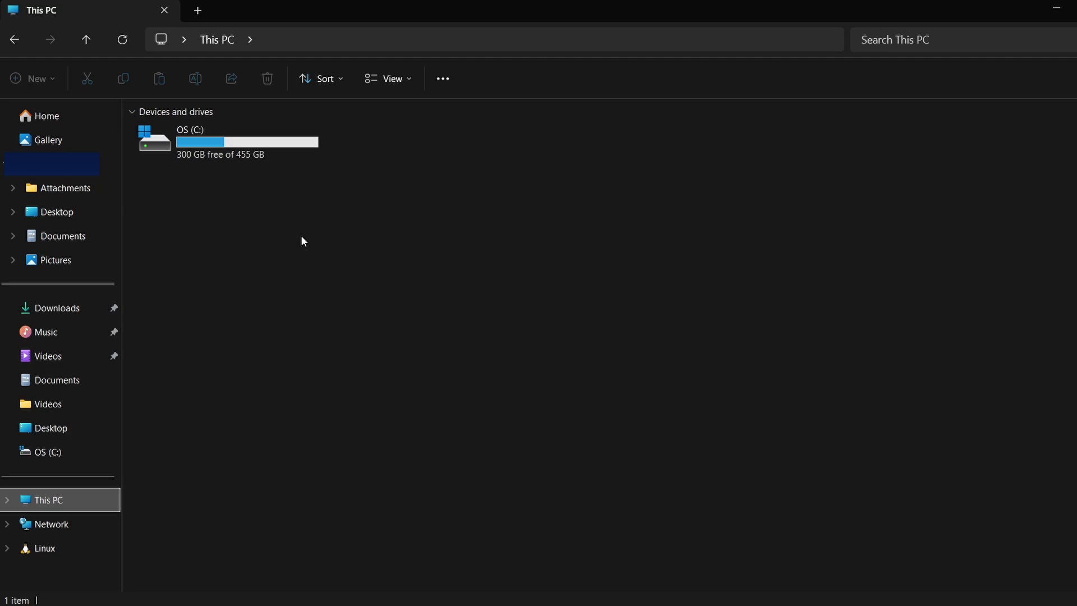
# Step: Navigate the address bar to %localappdata% to show the AppData Local folder
pyautogui.click(389, 79)
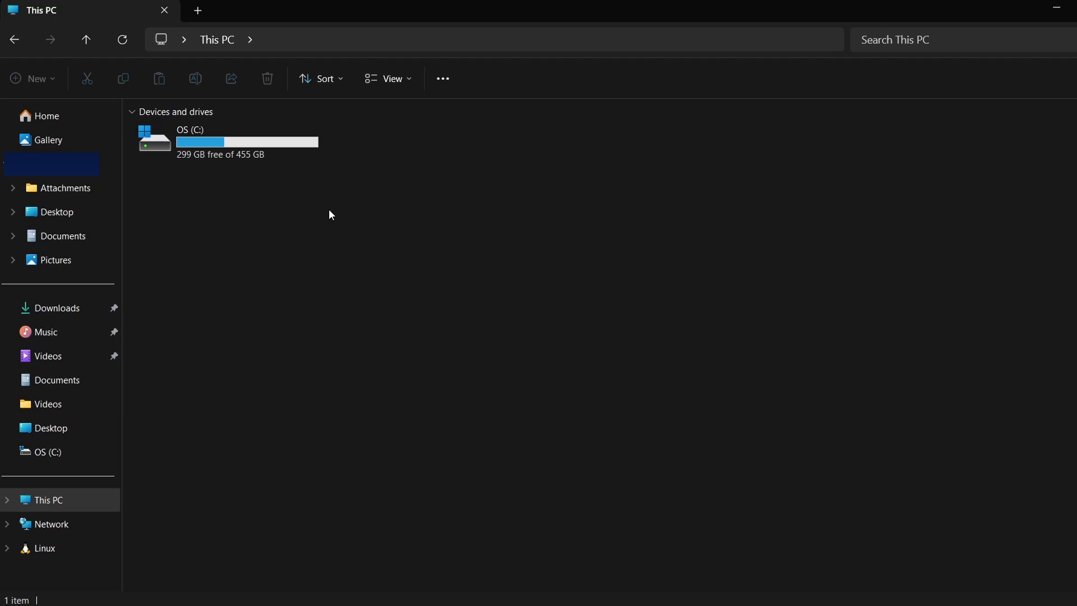
pyautogui.write('%loca')
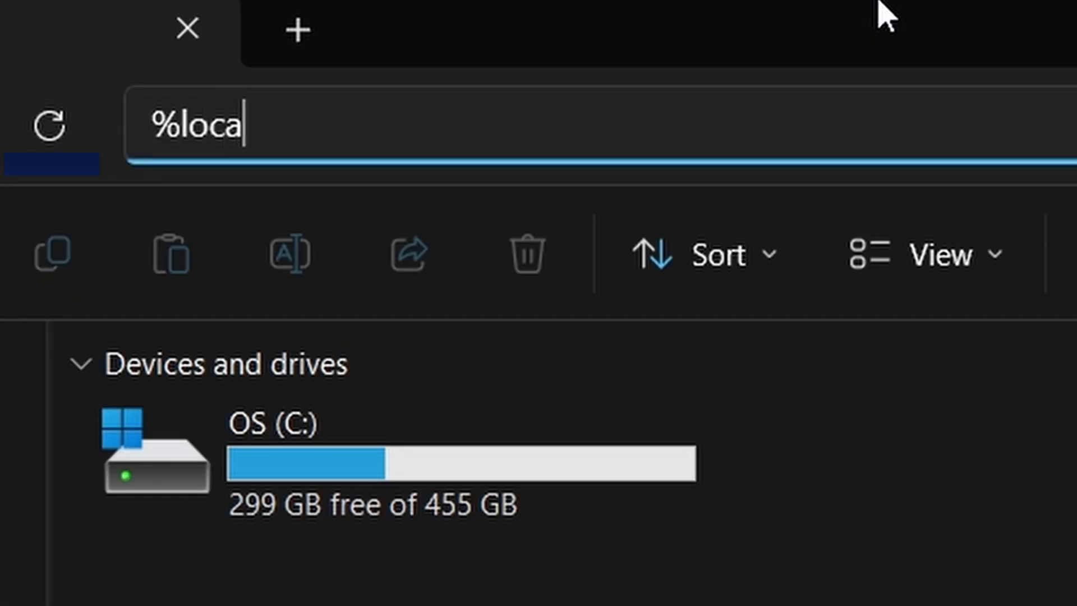
pyautogui.write('lappdata')
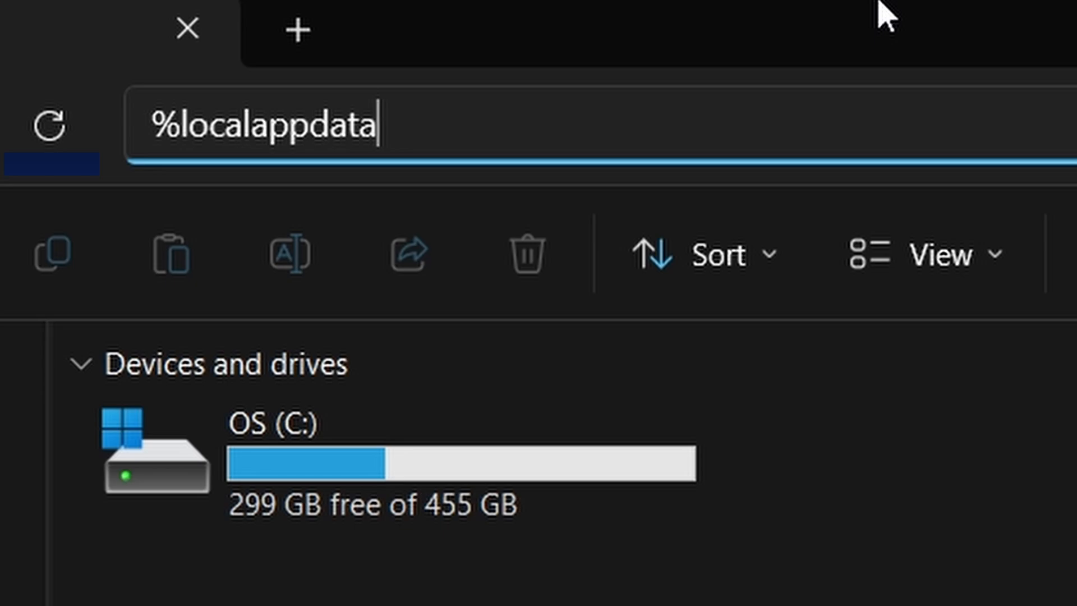
pyautogui.write('%')
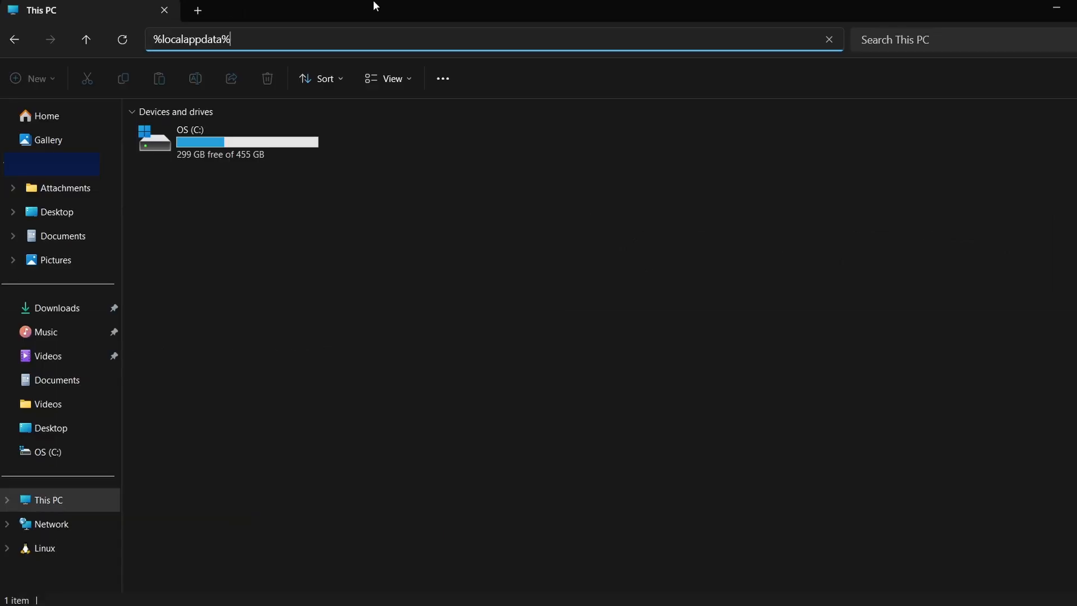
pyautogui.press('Return')
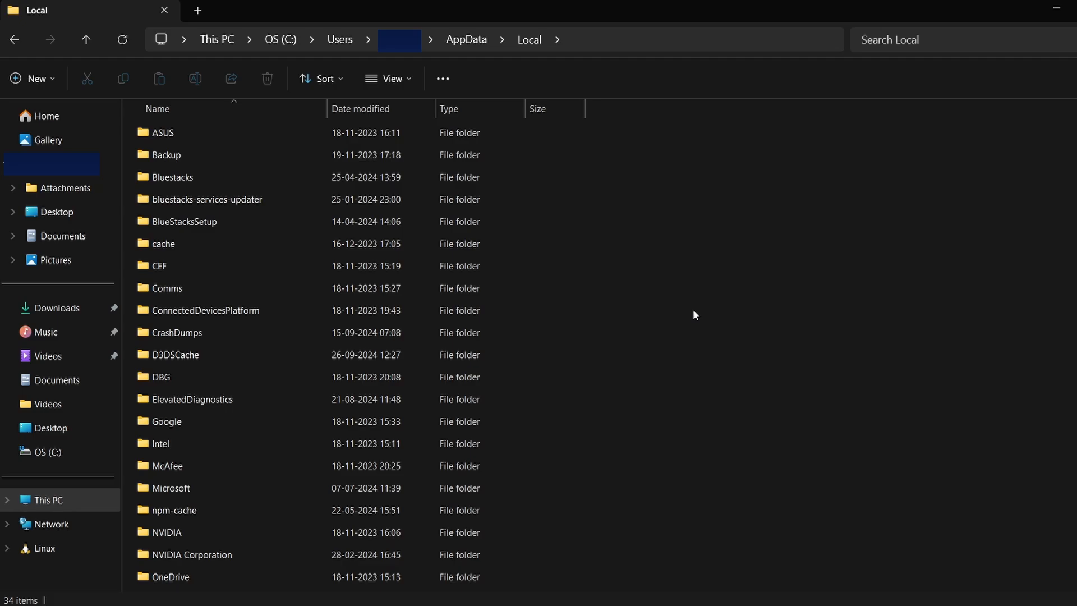
# Step: Open the Poppy_Playtime folder and then its Saved subfolder
pyautogui.scroll(-3)
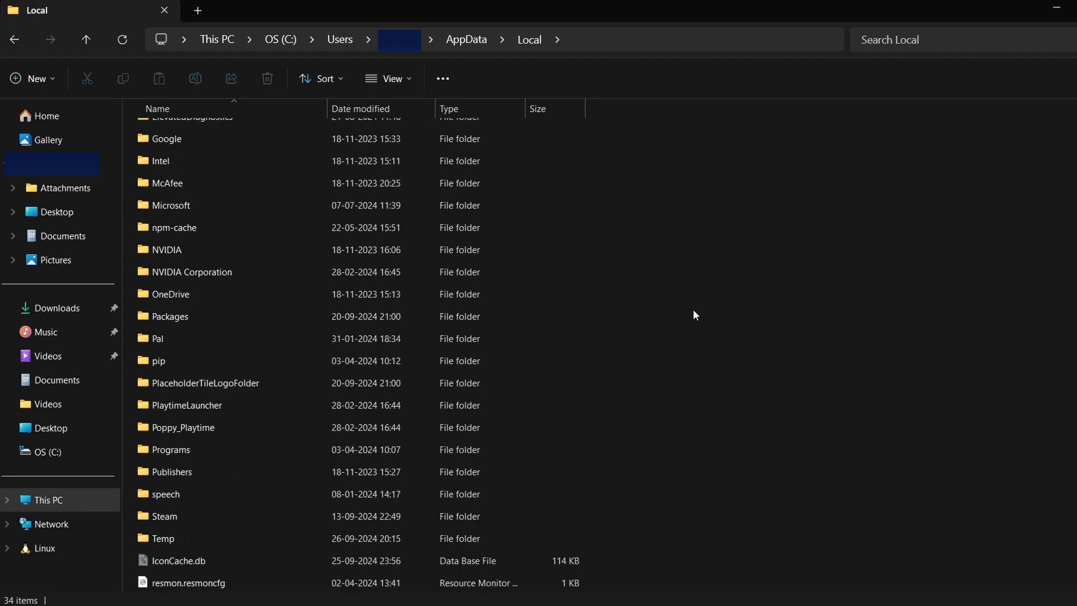
pyautogui.click(183, 426)
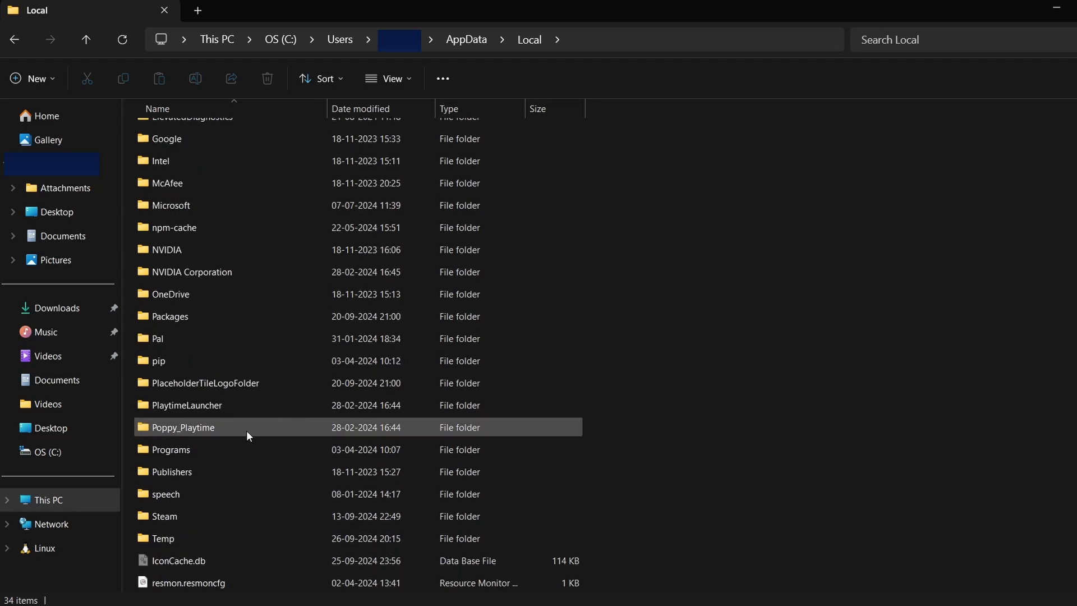
pyautogui.doubleClick(183, 426)
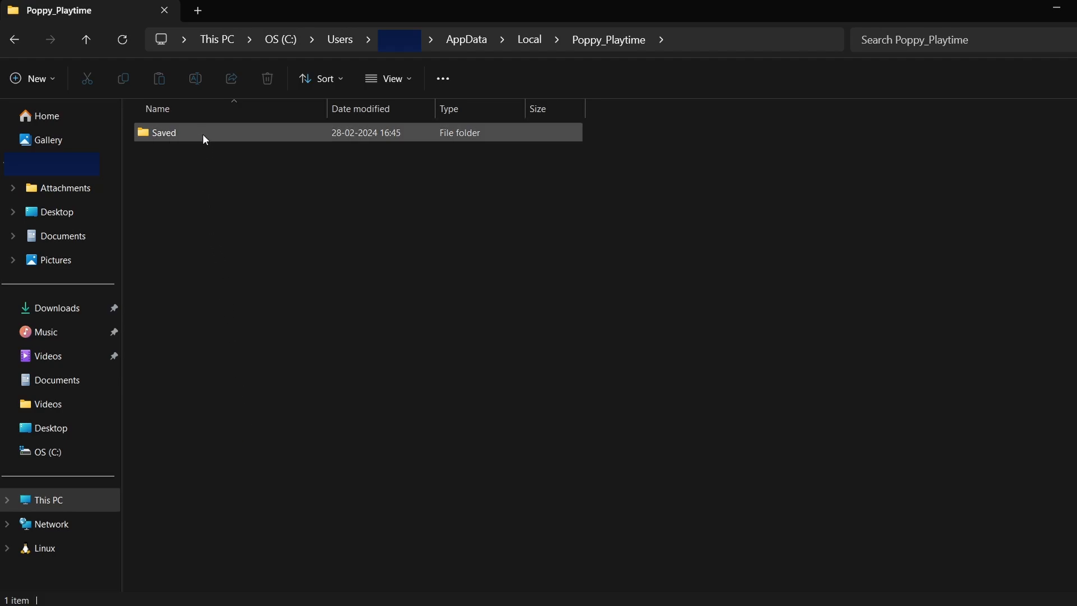
pyautogui.doubleClick(163, 132)
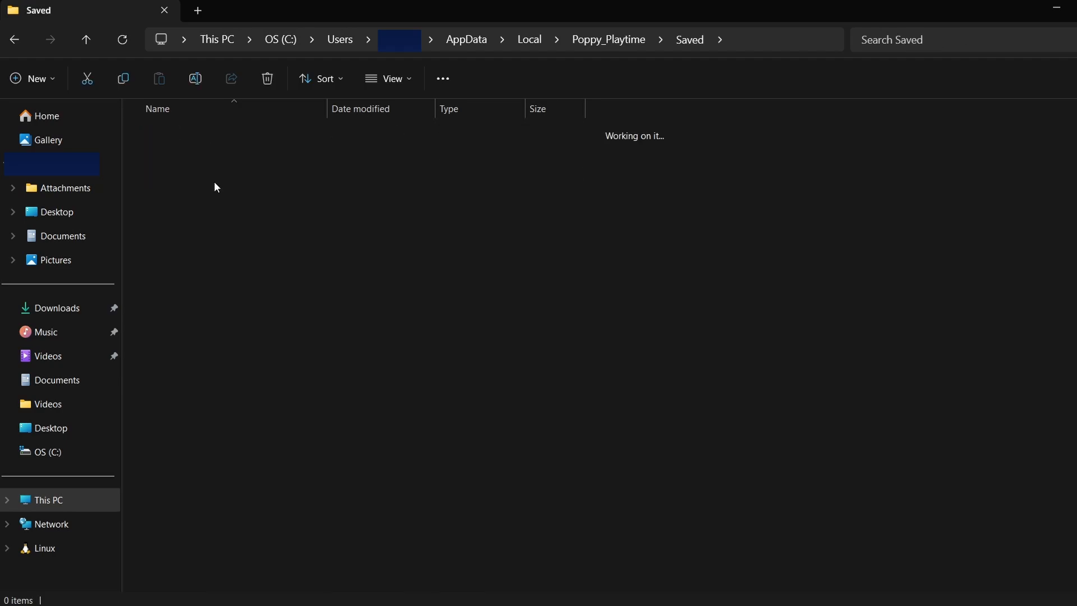